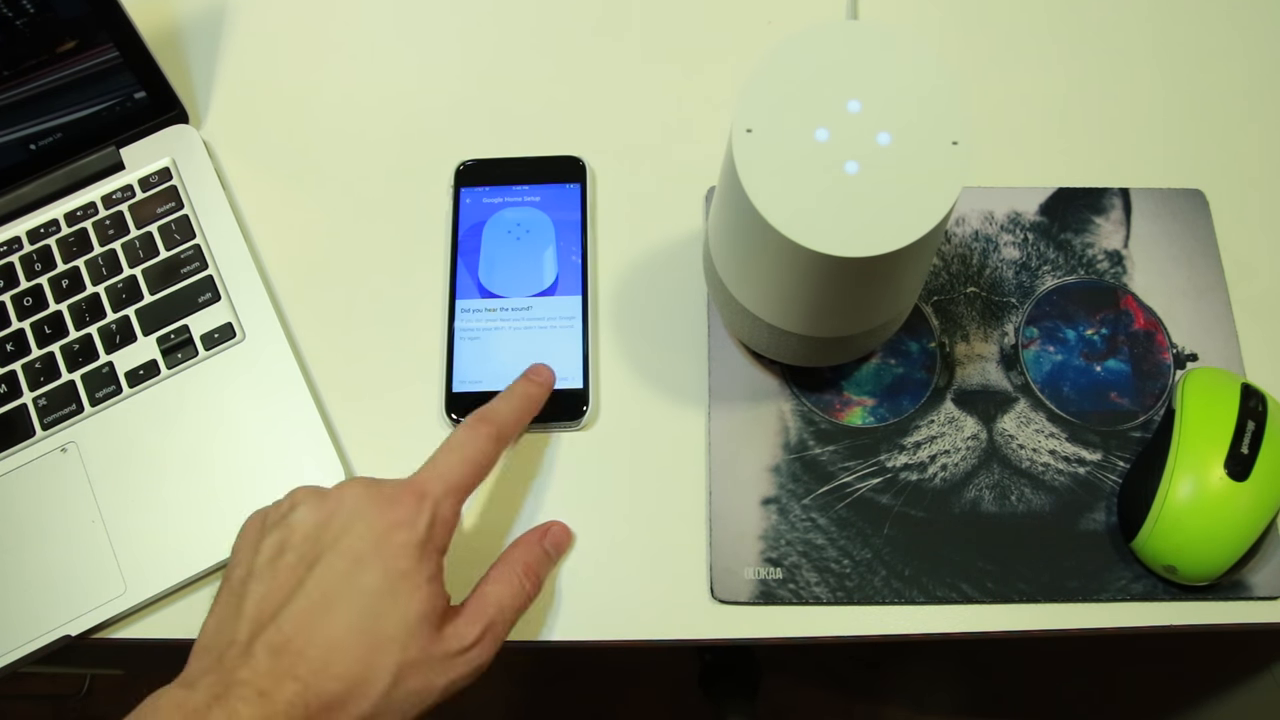
# - Answer Yes to 'Did you hear the sound?' to reach the Google Assistant intro
pyautogui.click(540, 385)
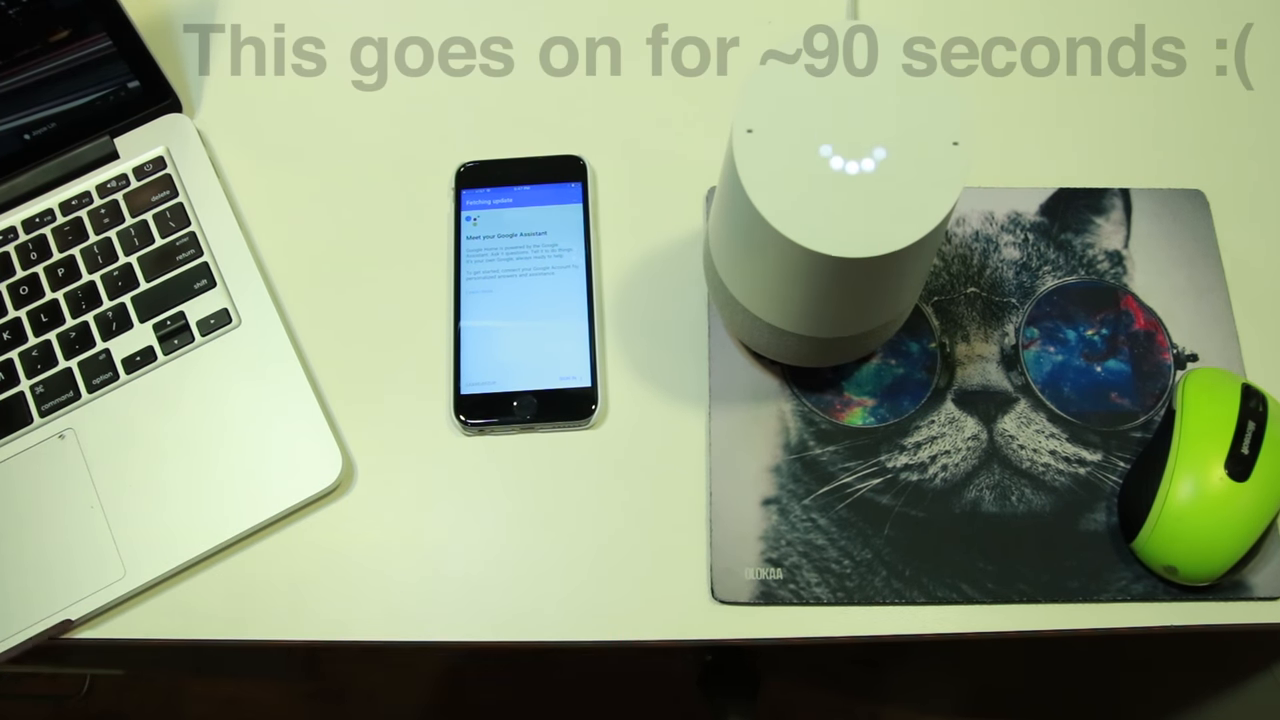
# - Continue past 'Meet your Google Assistant' to the speaker location step
pyautogui.click(520, 400)
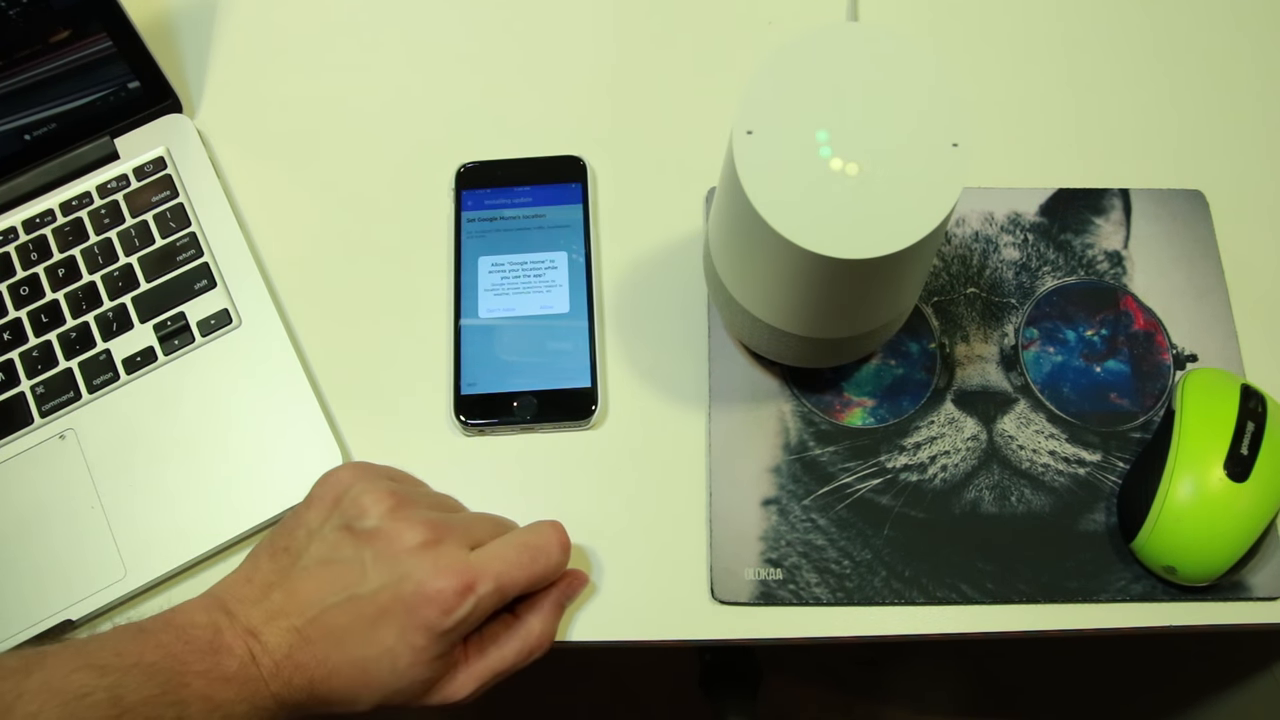
# - Allow Google Home to use the phone's location and reach the music services step
pyautogui.click(520, 300)
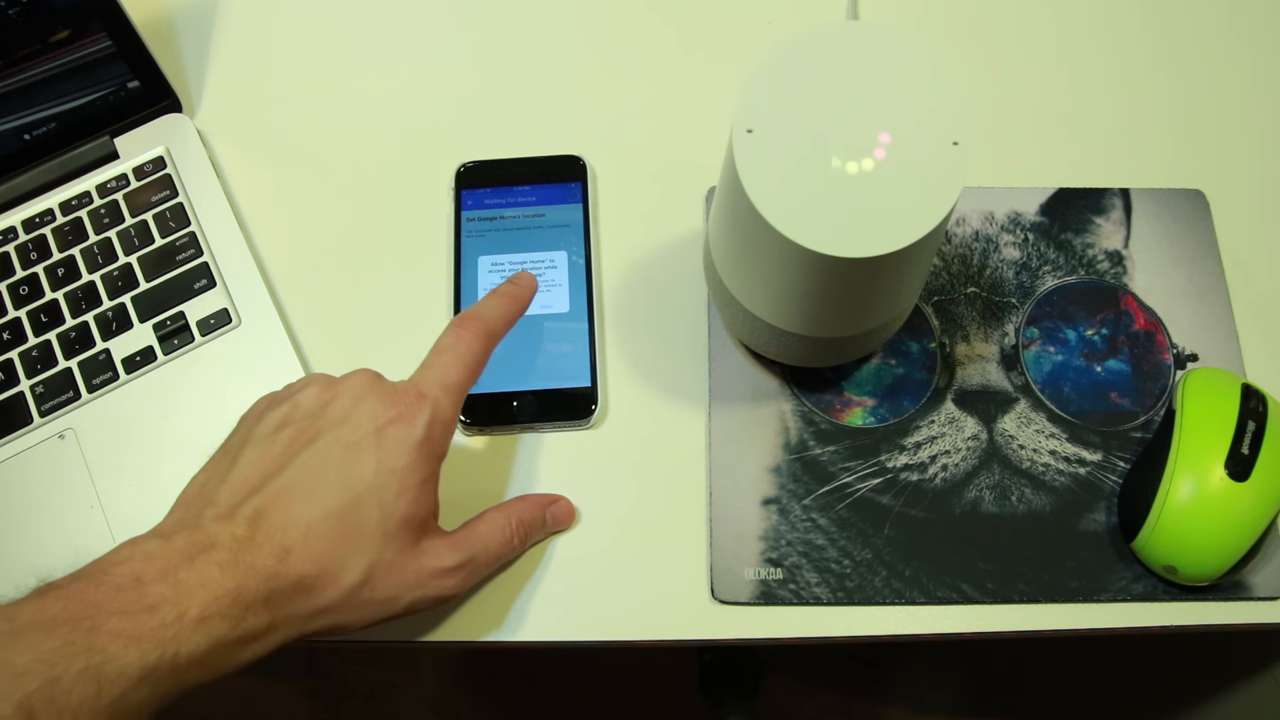
pyautogui.click(510, 290)
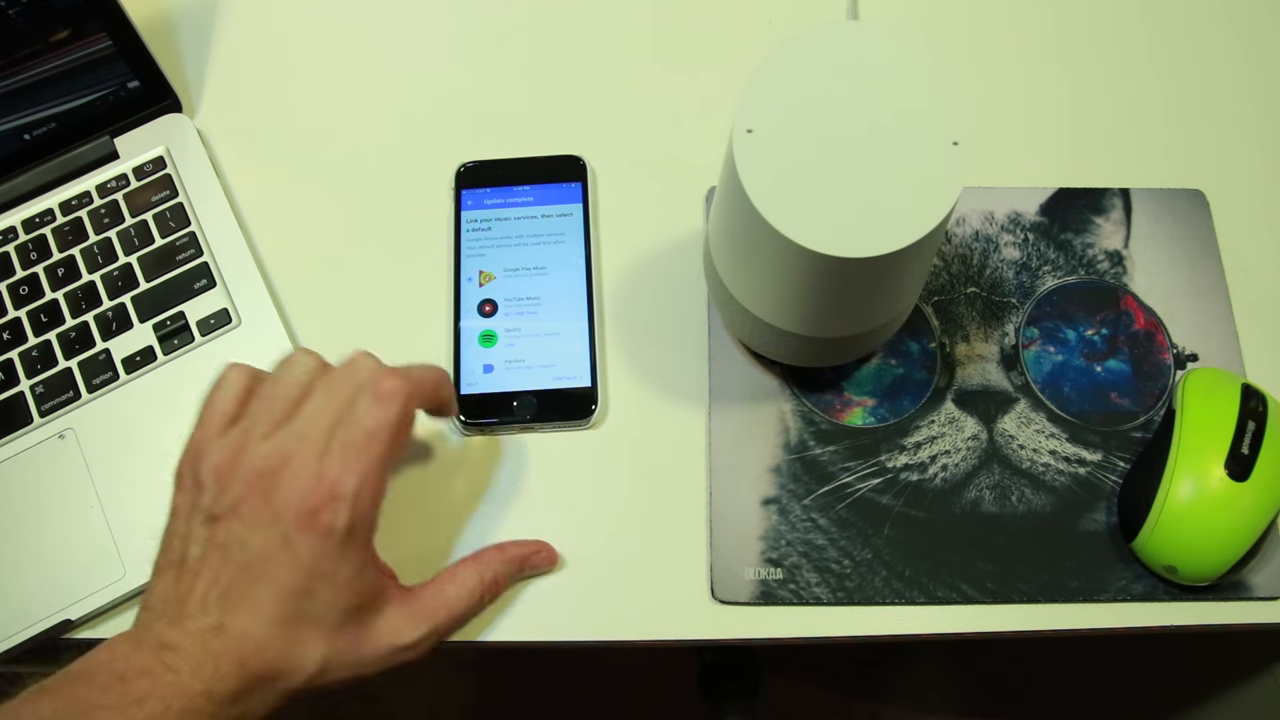
# - Select Spotify as the default music service and continue to Update Complete
pyautogui.click(490, 320)
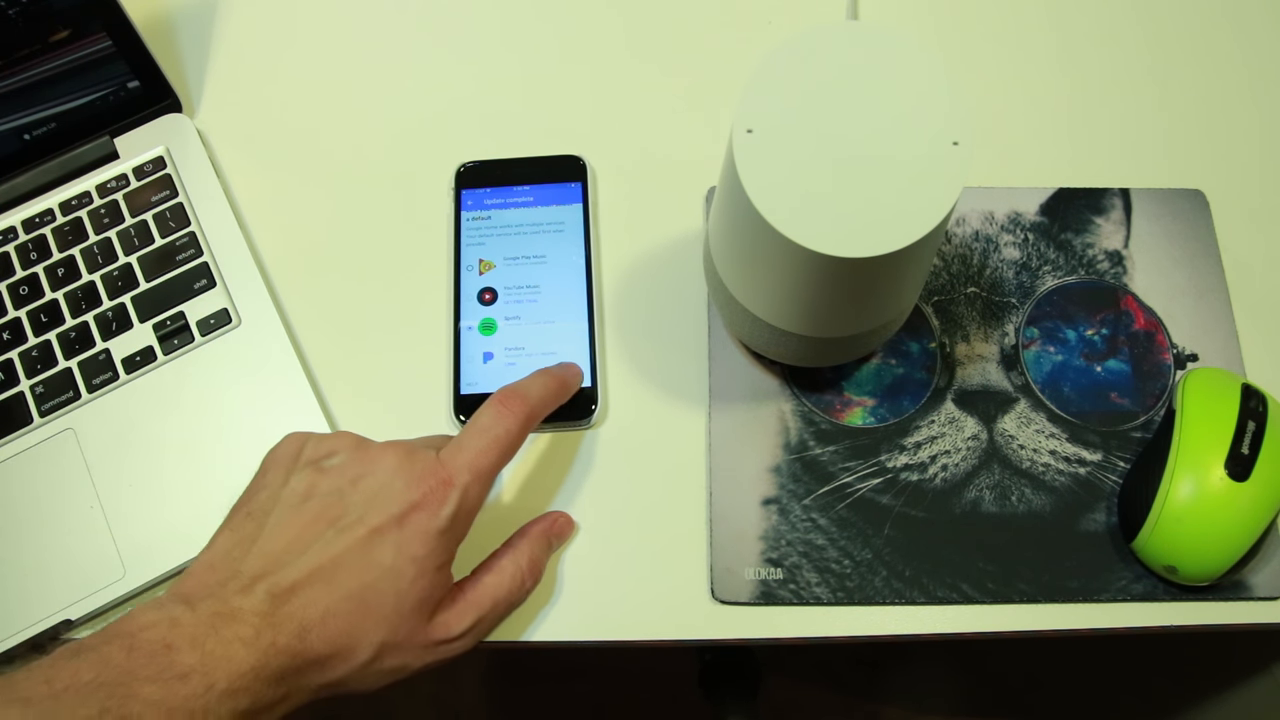
pyautogui.click(530, 360)
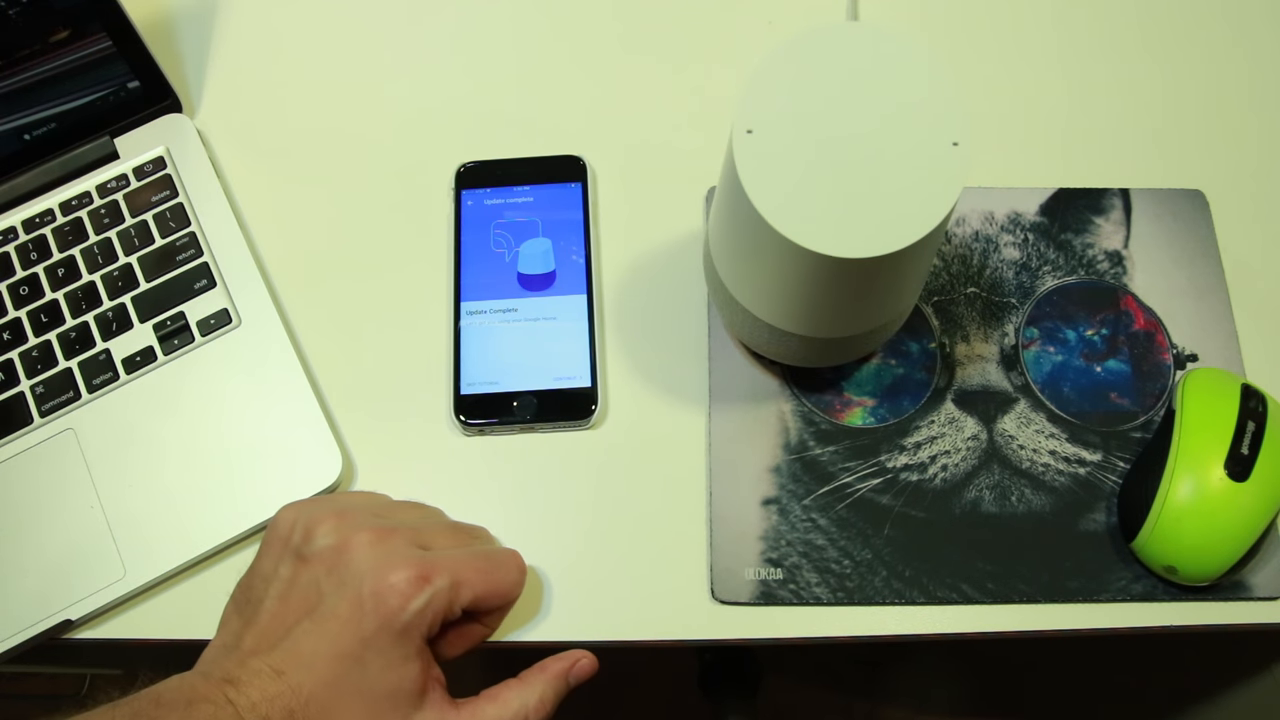